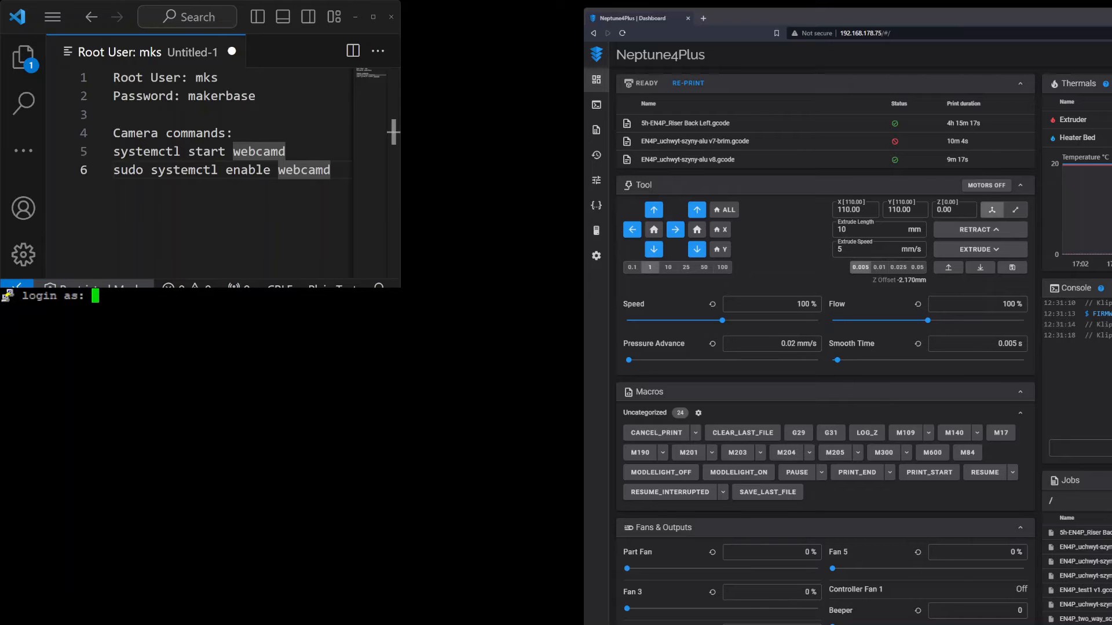
pyautogui.moveTo(76, 591)
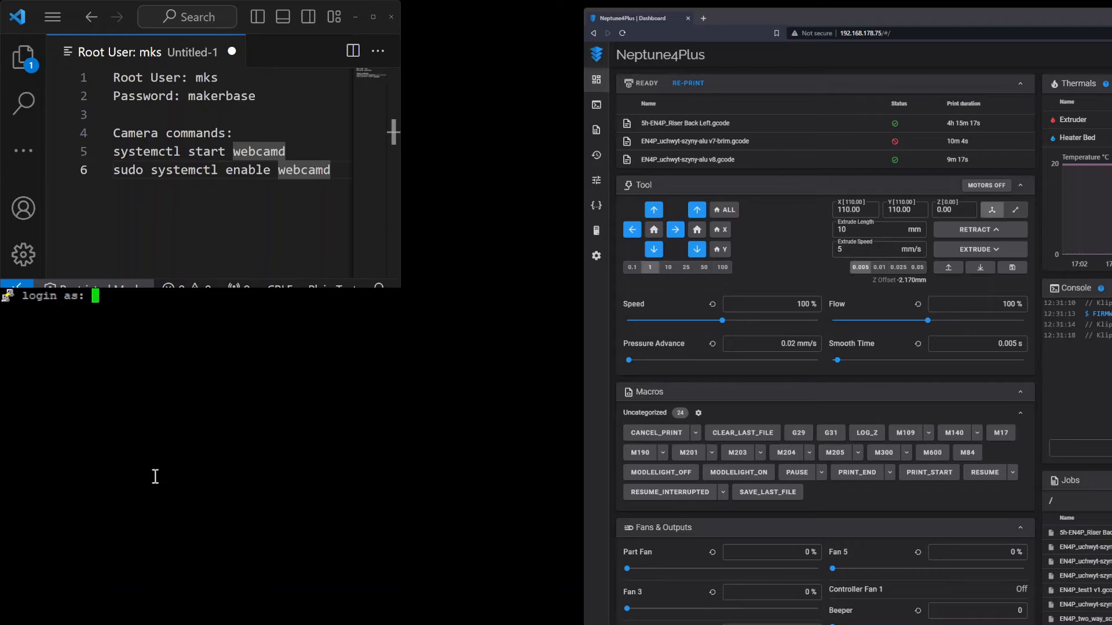
pyautogui.moveTo(182, 405)
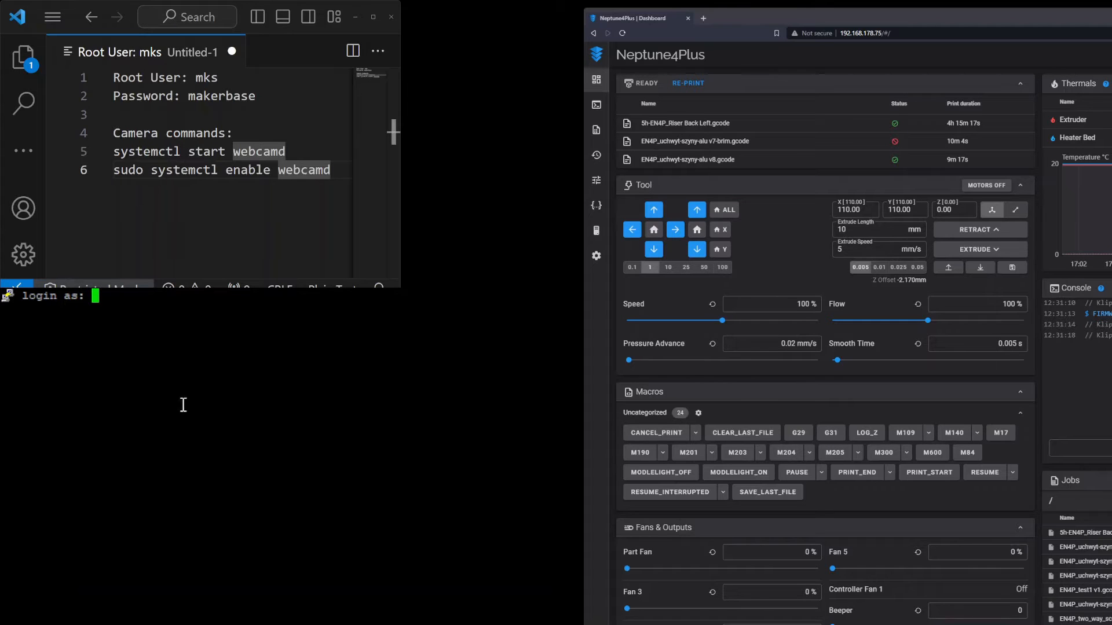
pyautogui.moveTo(177, 402)
pyautogui.write('mks')
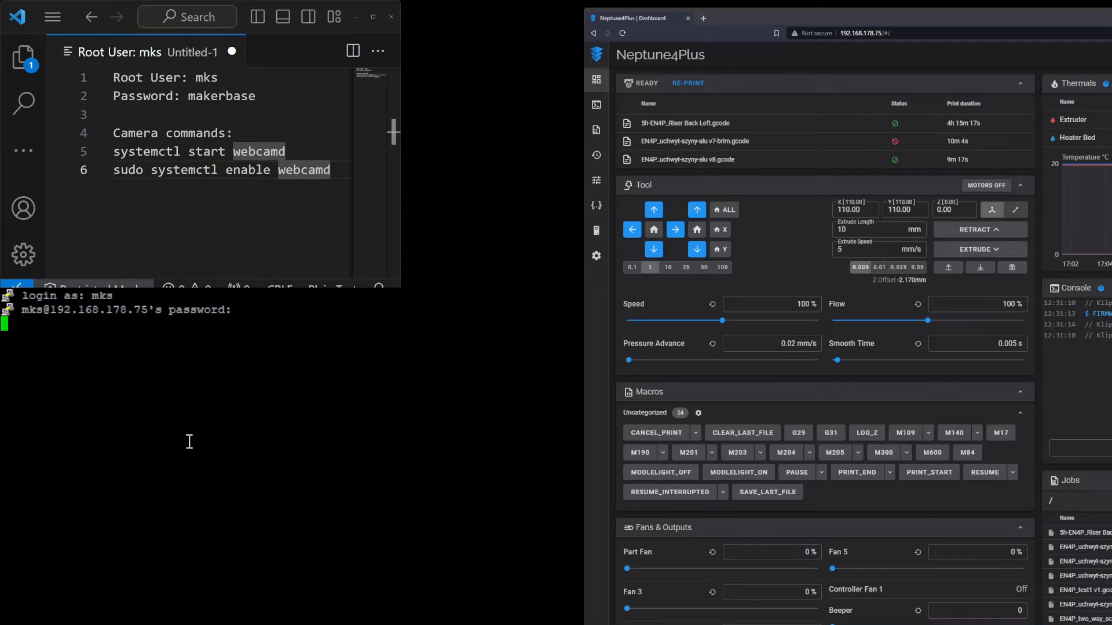
# - Submit the mks user's password to log in to the printer's Armbian shell
pyautogui.press('Return')
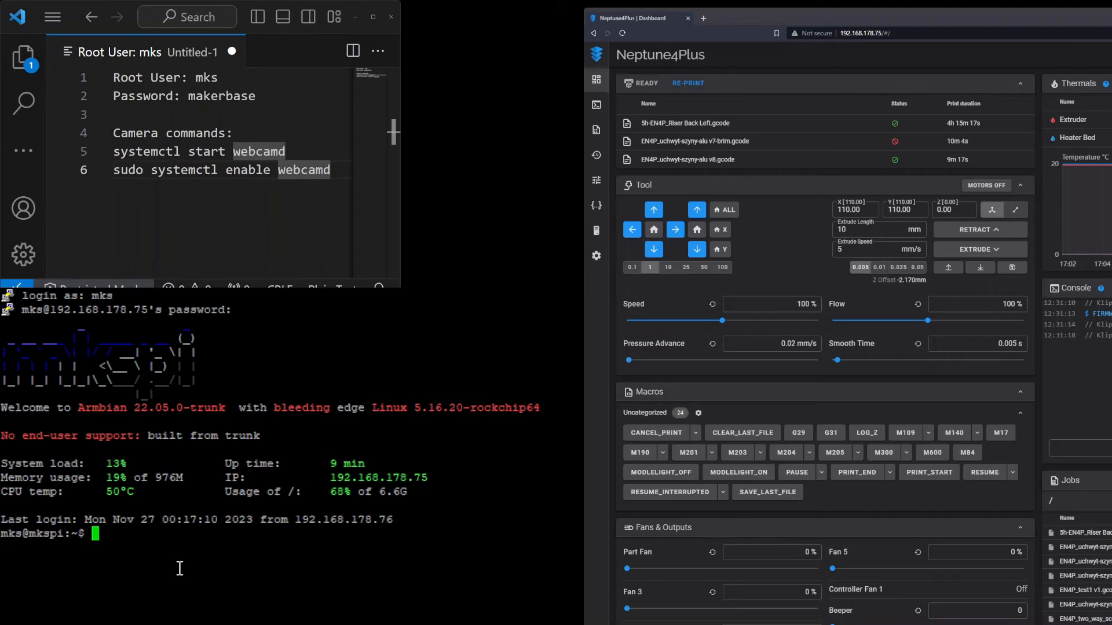
# - Run 'systemctl start webcamd' at the printer's shell prompt
pyautogui.write('s')
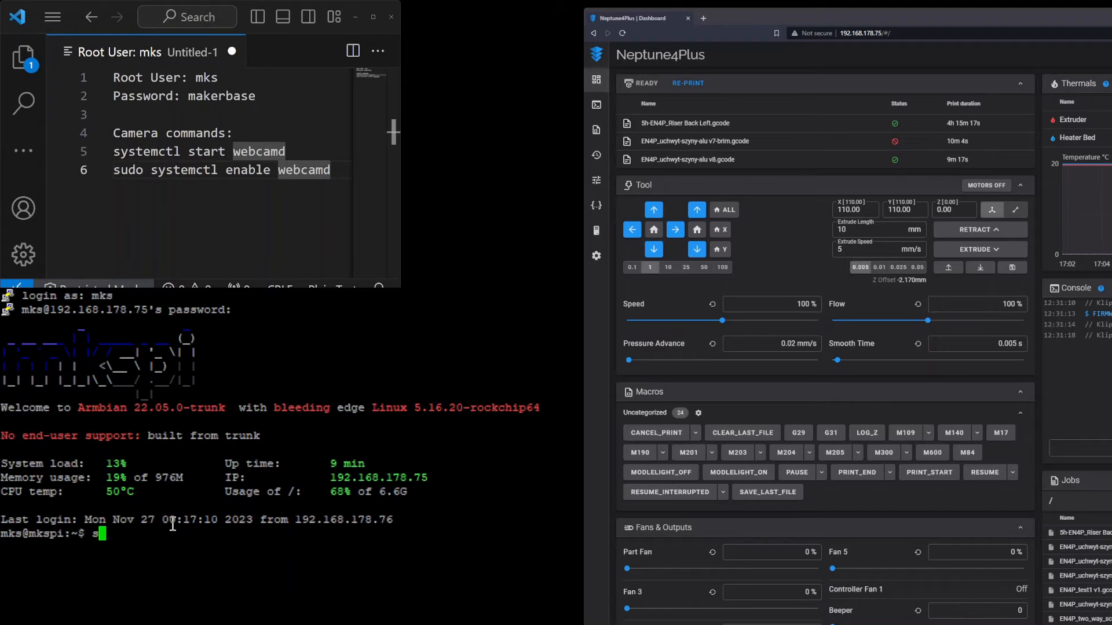
pyautogui.write('systemctl')
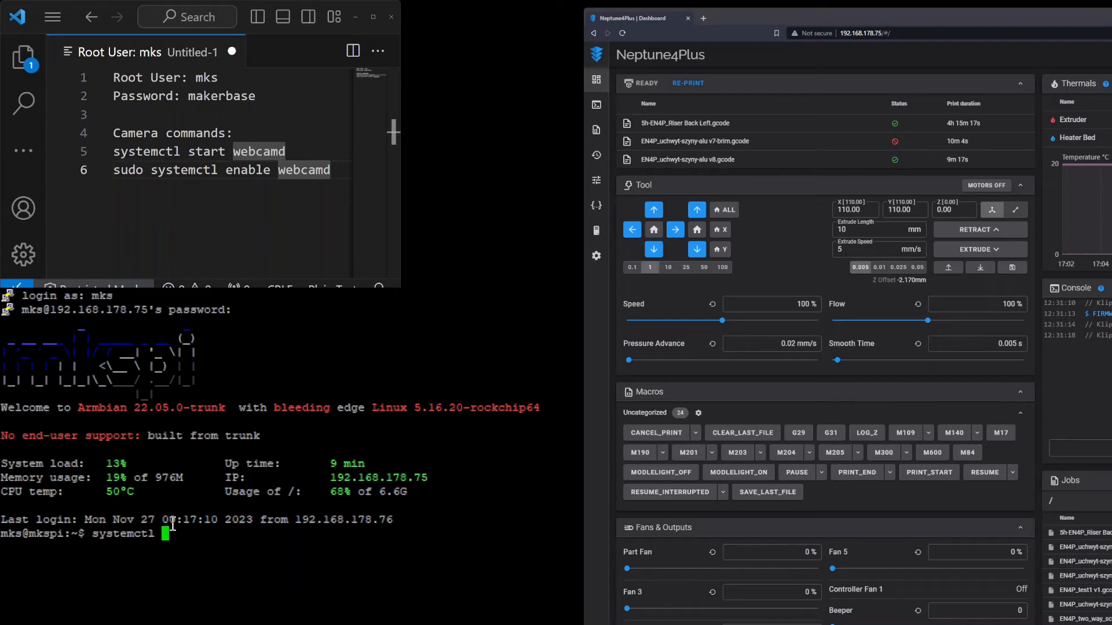
pyautogui.write('start')
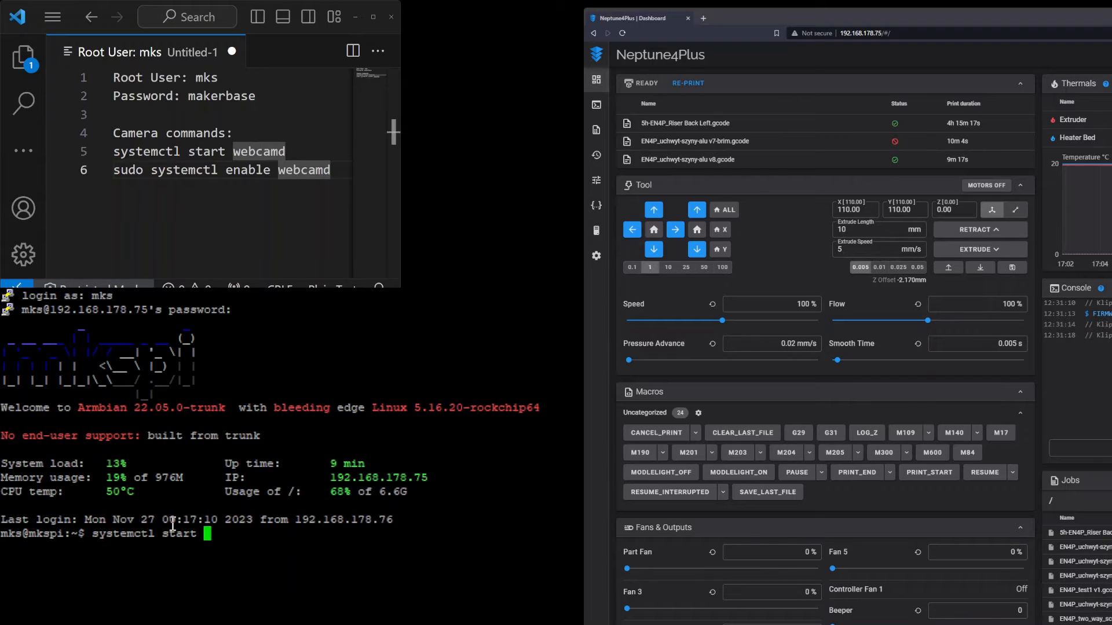
pyautogui.write('webcamd')
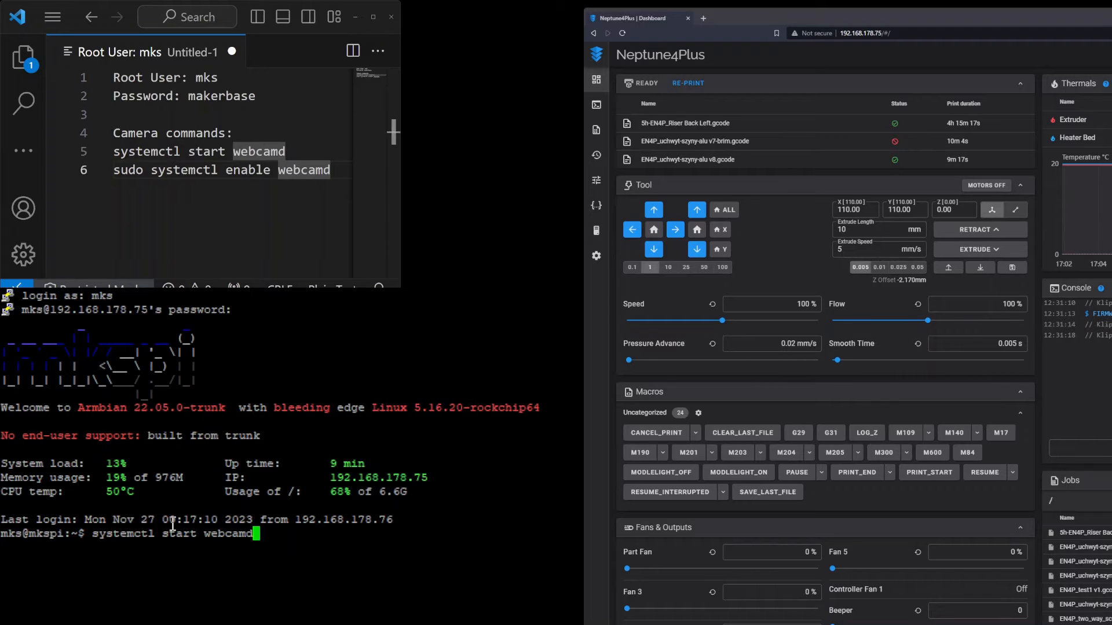
pyautogui.press('Return')
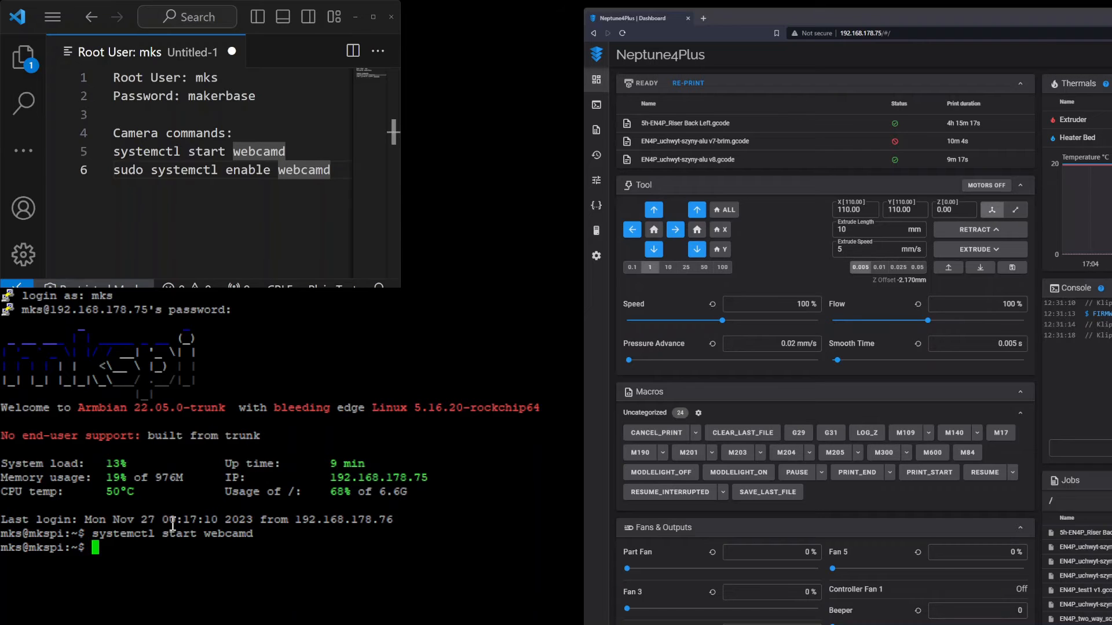
# - Run 'sudo systemctl enable webcamd', entering the sudo password and rerunning after fixing a typo
pyautogui.write('sudo')
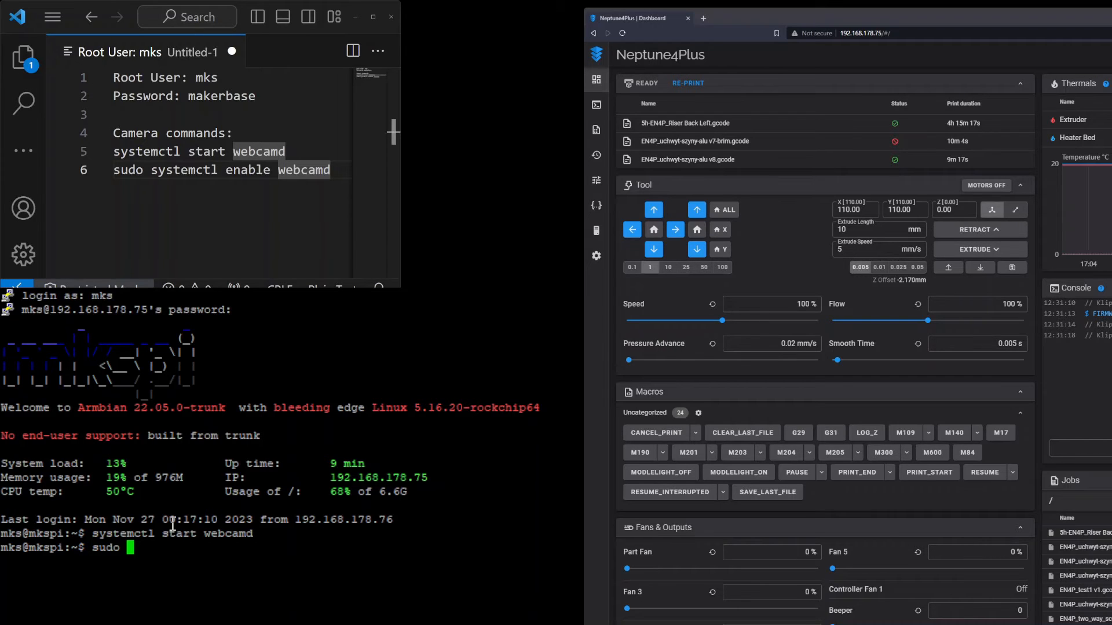
pyautogui.write('s')
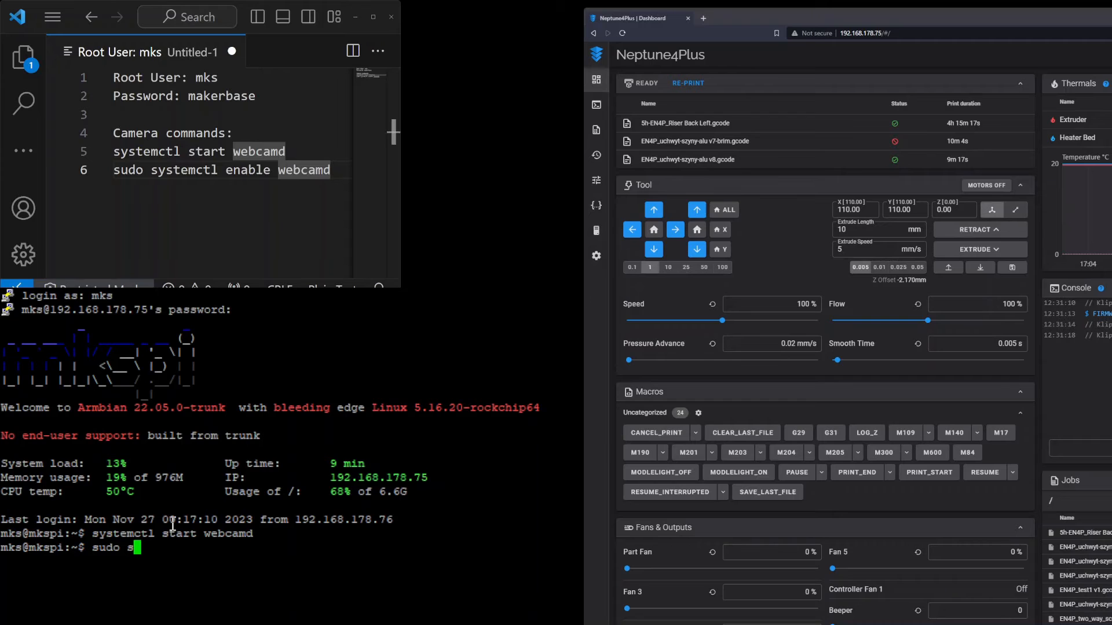
pyautogui.write('ystemclt enable web')
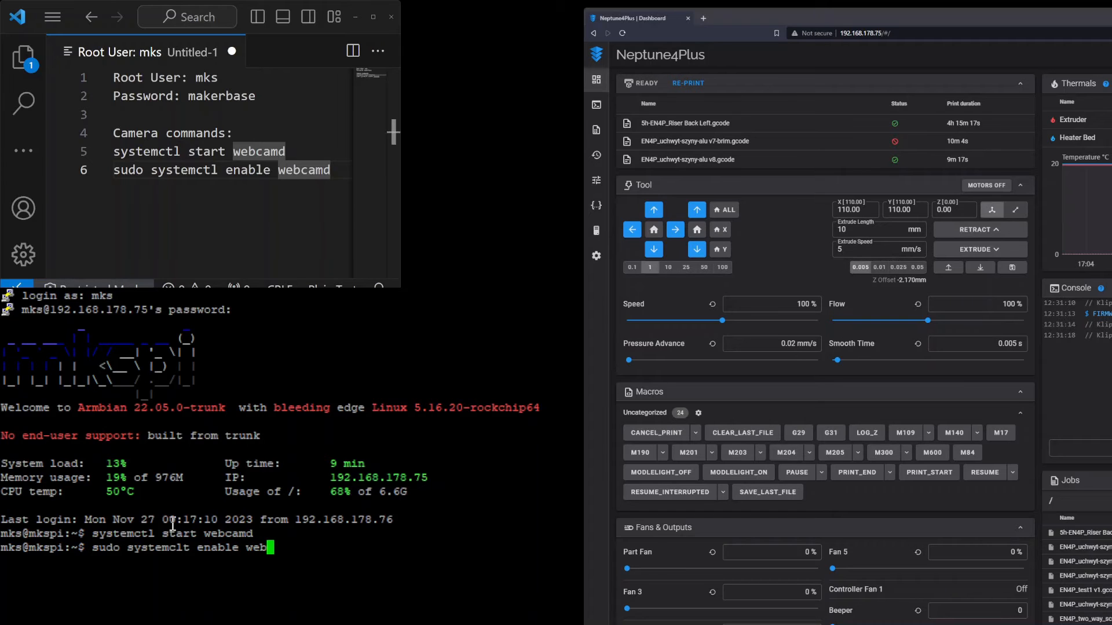
pyautogui.press('Return')
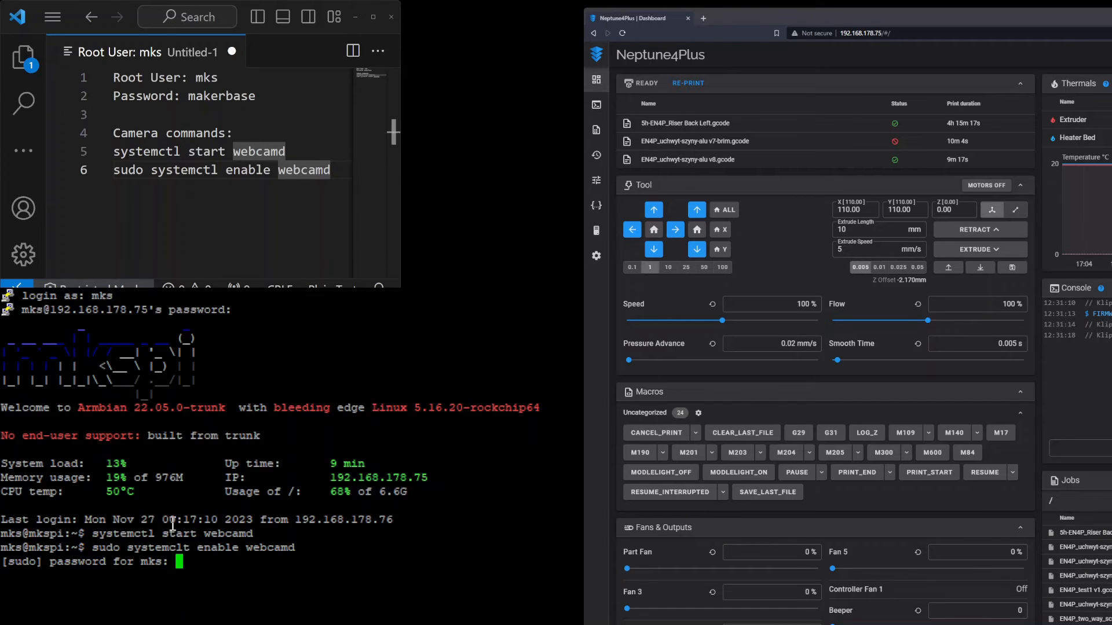
pyautogui.press('Return')
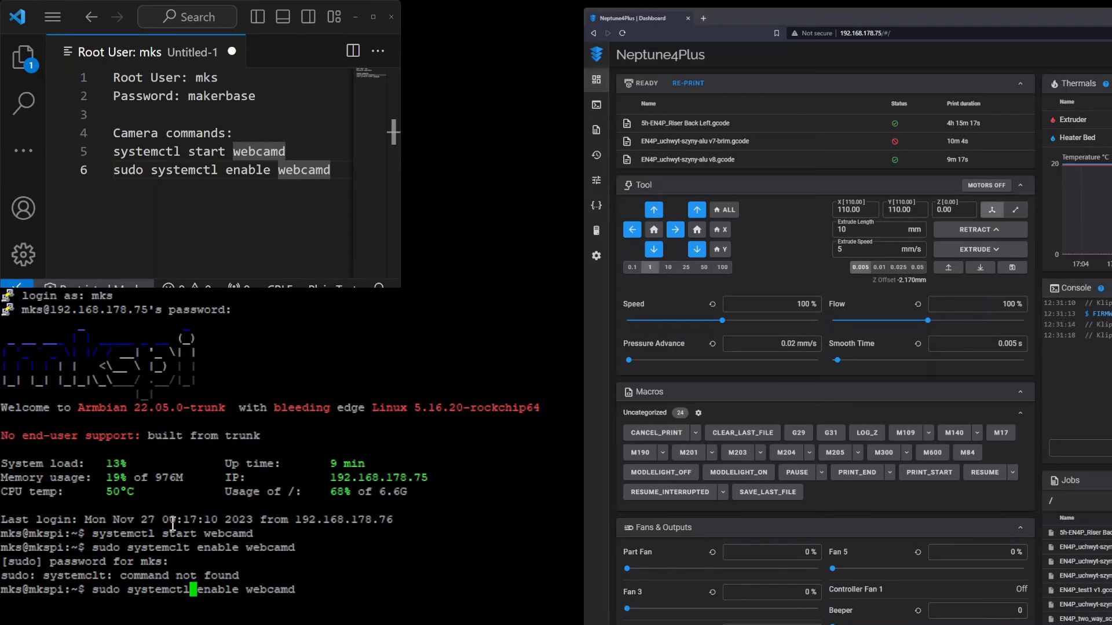
pyautogui.press('Return')
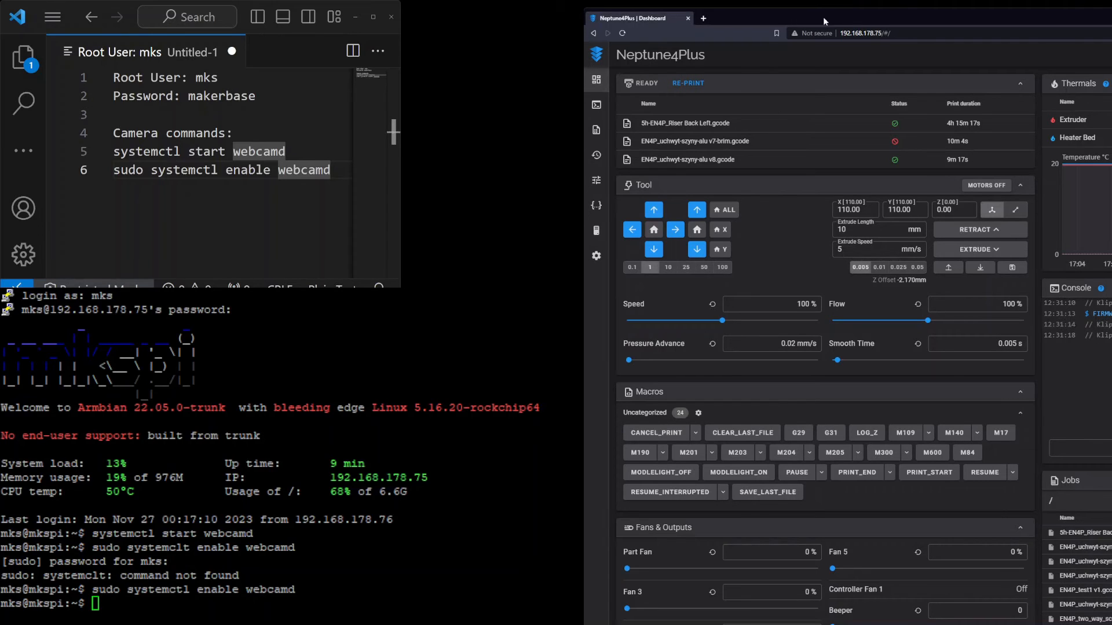
# - Navigate to the Cameras section of Fluidd's settings
pyautogui.click(865, 32)
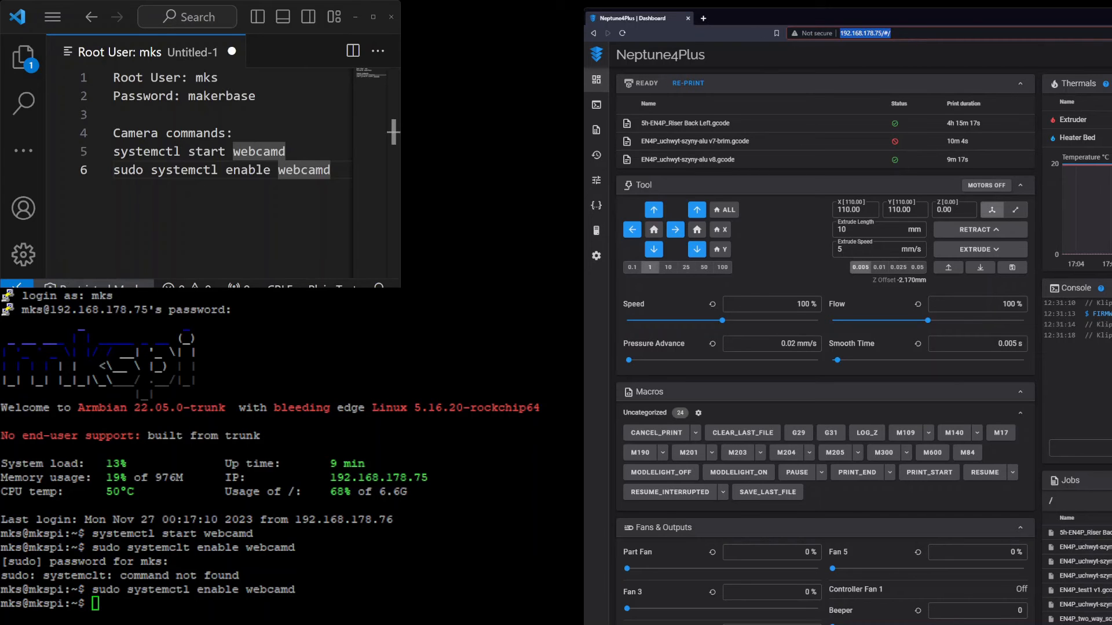
pyautogui.moveTo(596, 206)
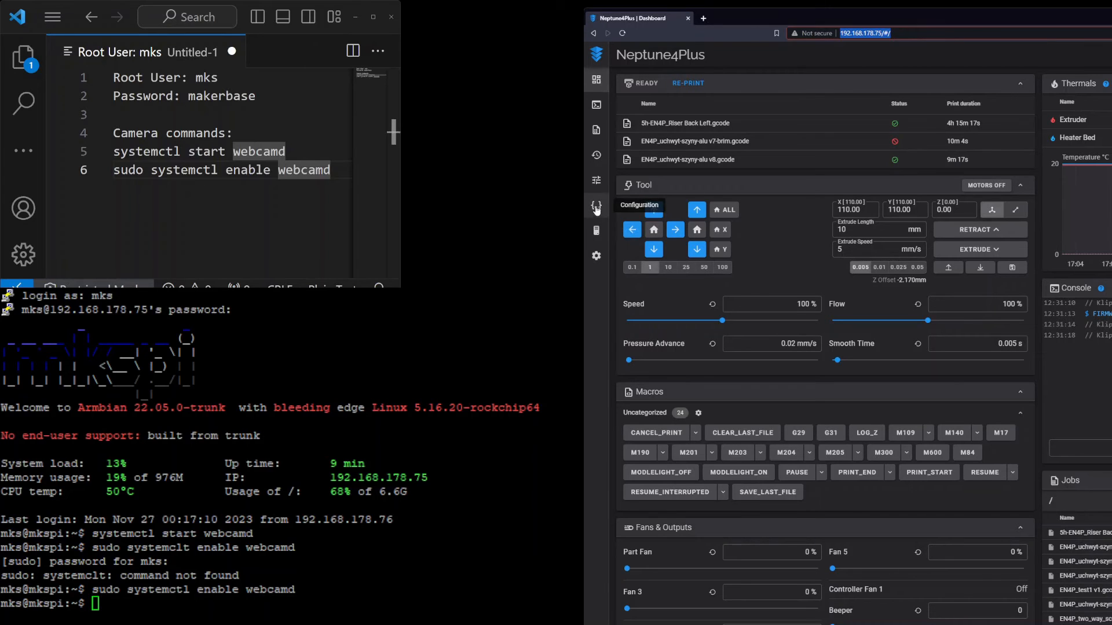
pyautogui.moveTo(596, 255)
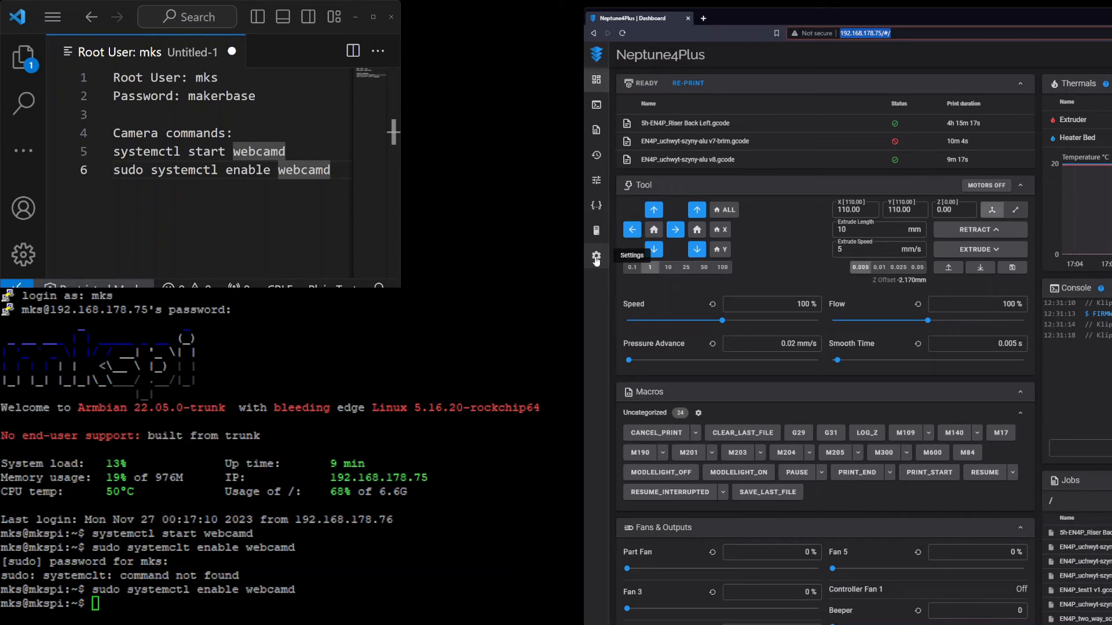
pyautogui.click(595, 255)
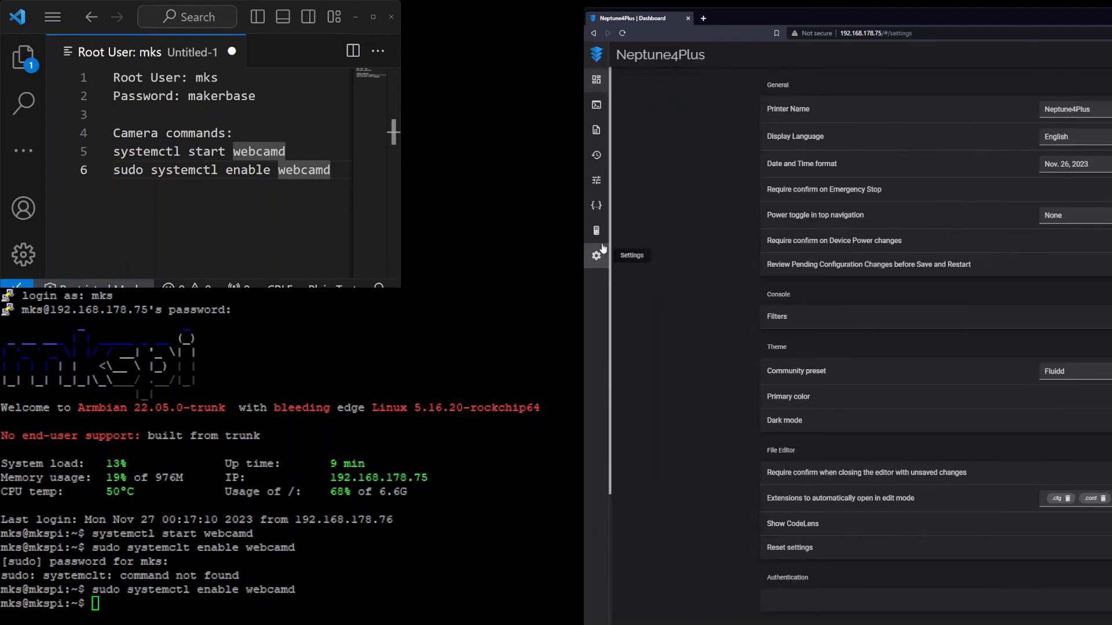
pyautogui.click(596, 255)
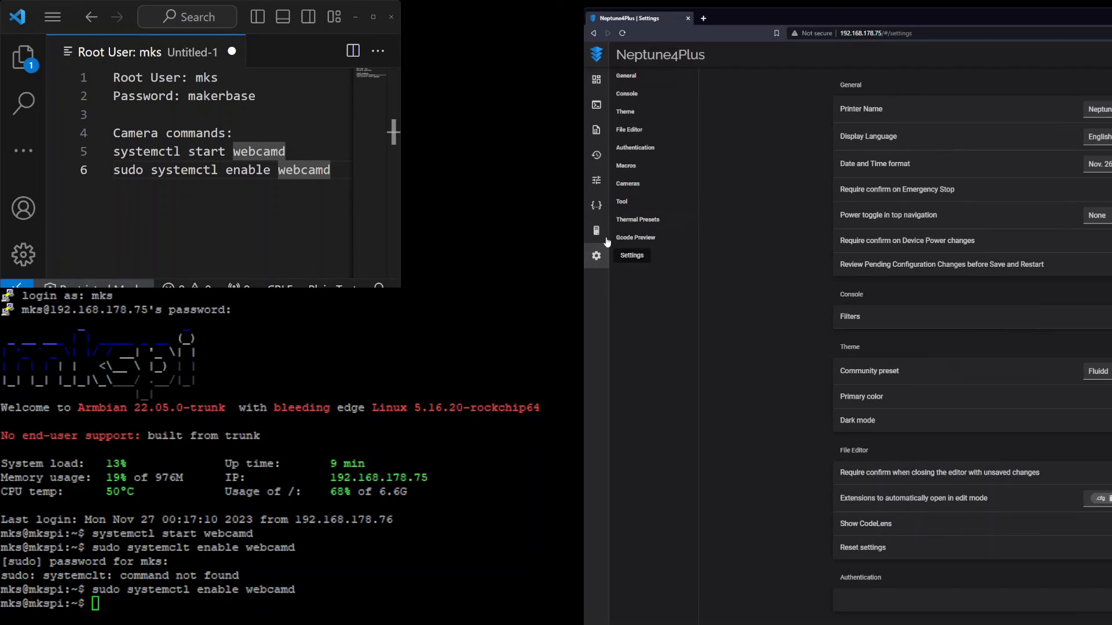
pyautogui.click(628, 183)
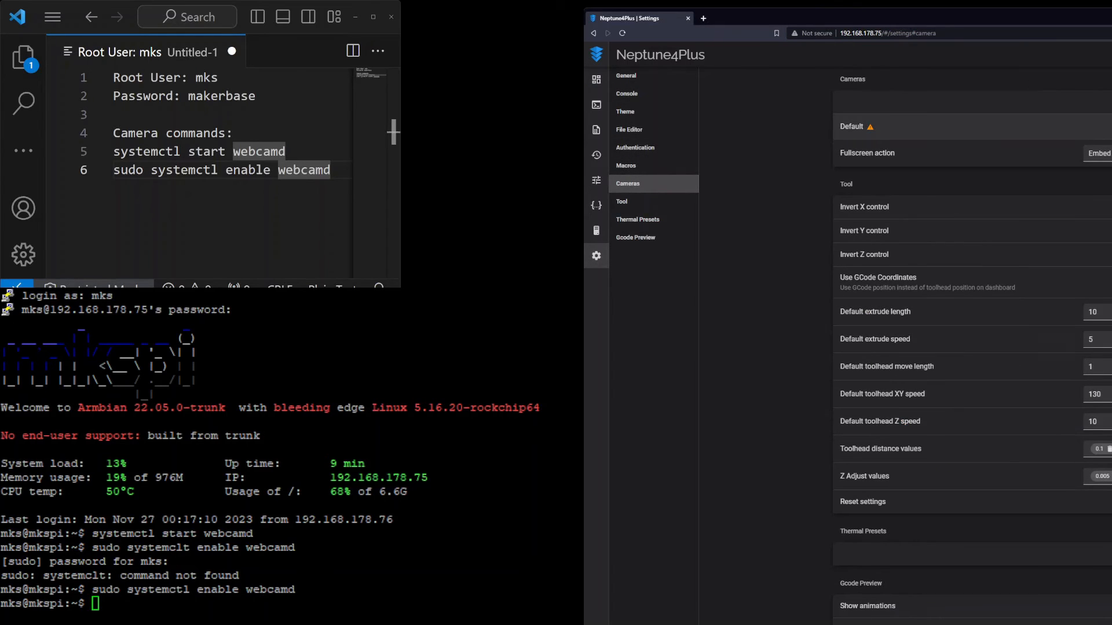
# - Enable and save the Default camera, then return to the dashboard to view the feed
pyautogui.click(854, 126)
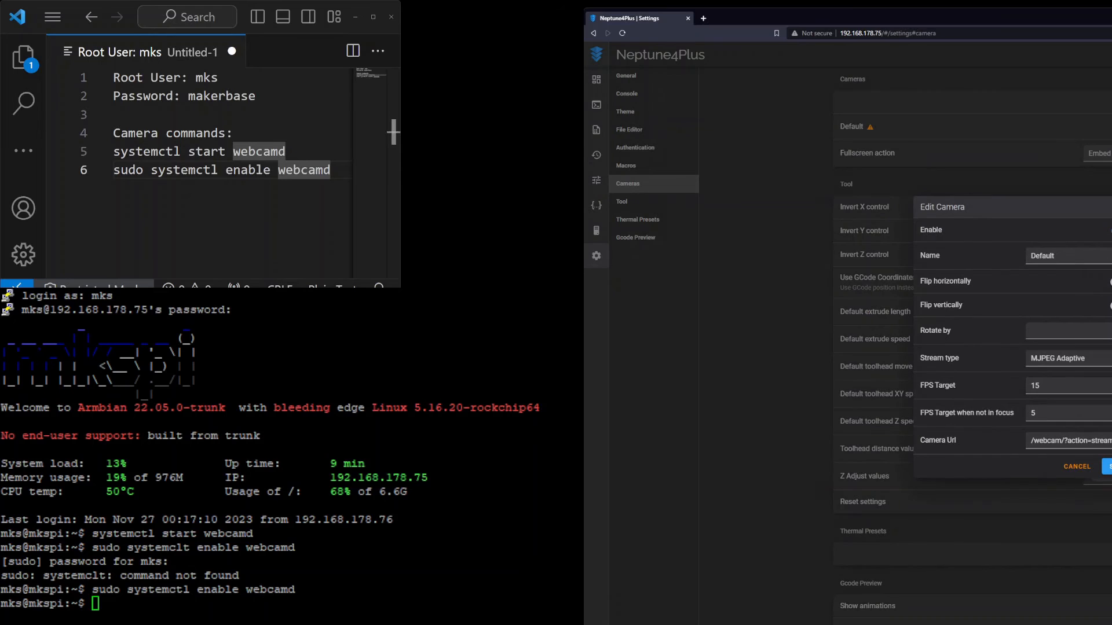
pyautogui.click(1075, 466)
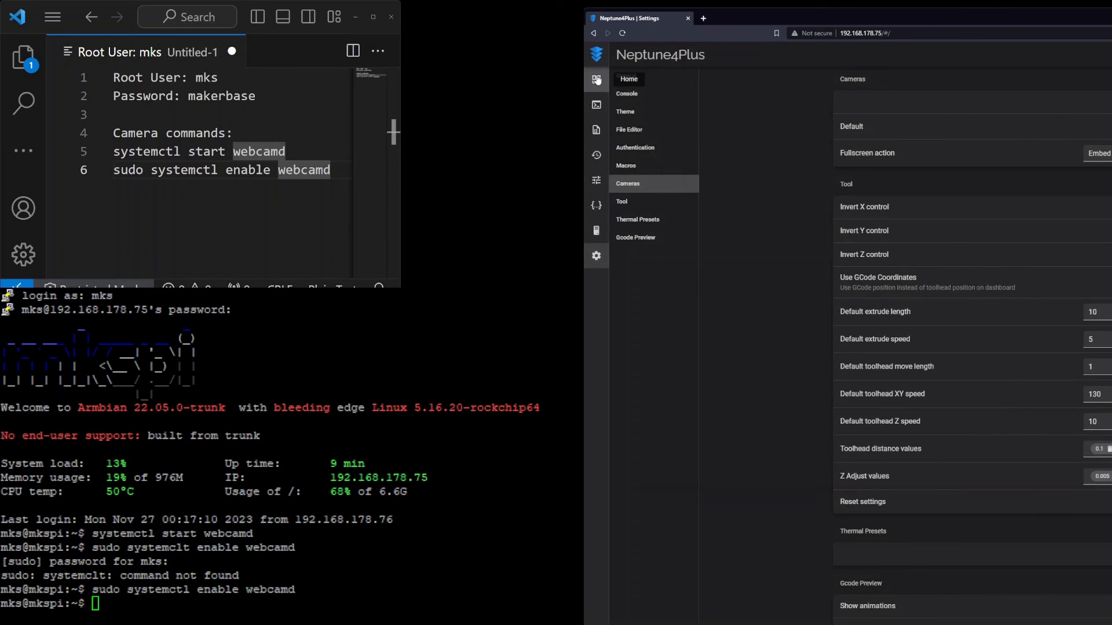
pyautogui.click(597, 79)
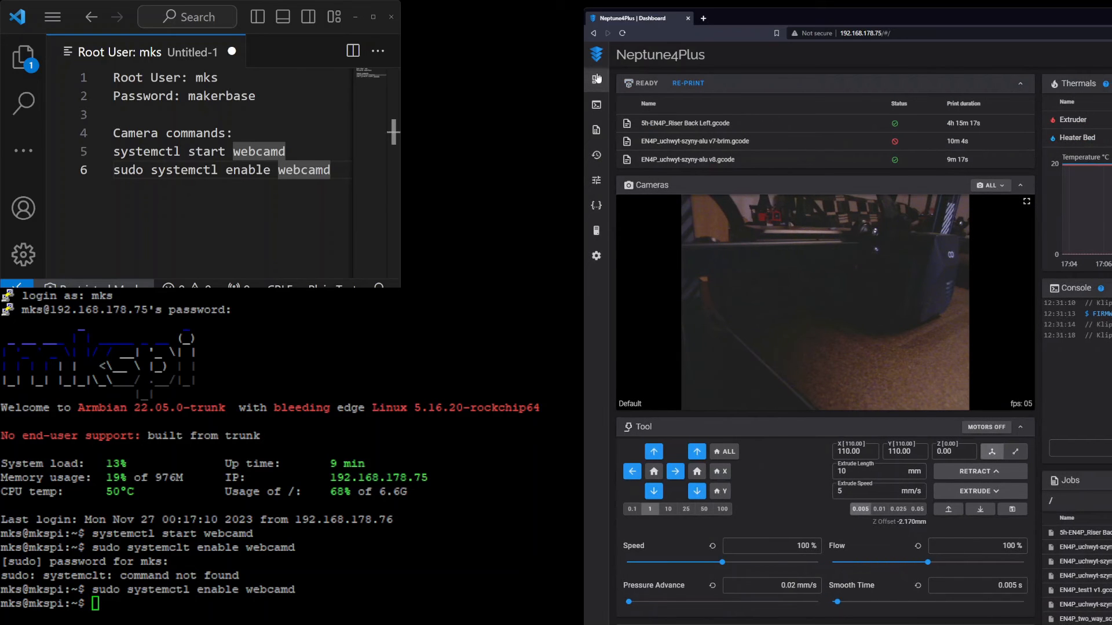
pyautogui.moveTo(826, 390)
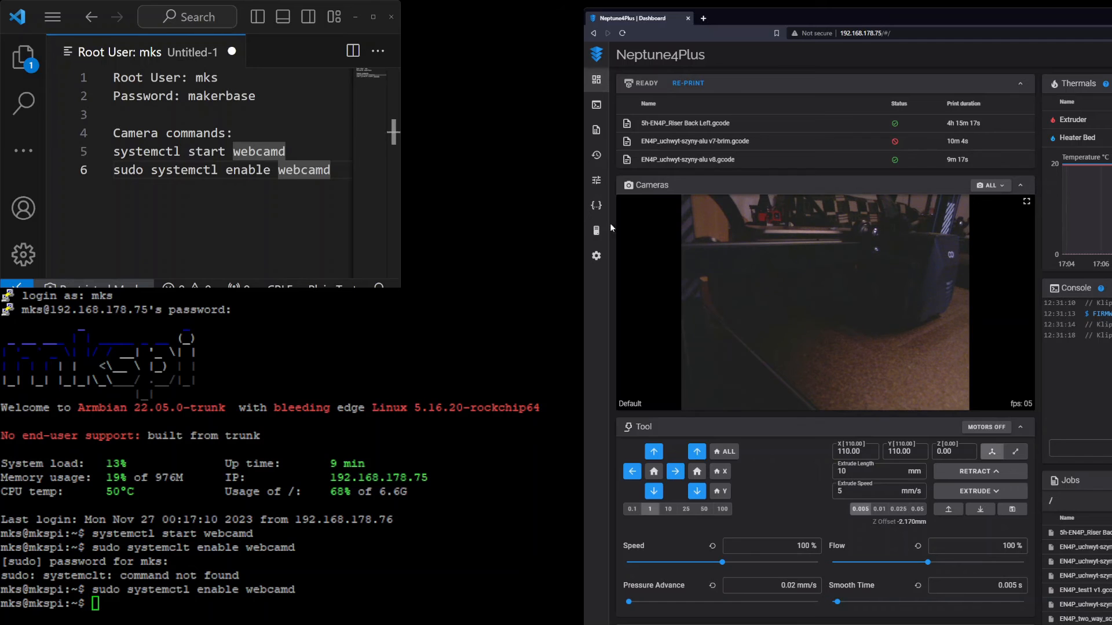
pyautogui.moveTo(596, 205)
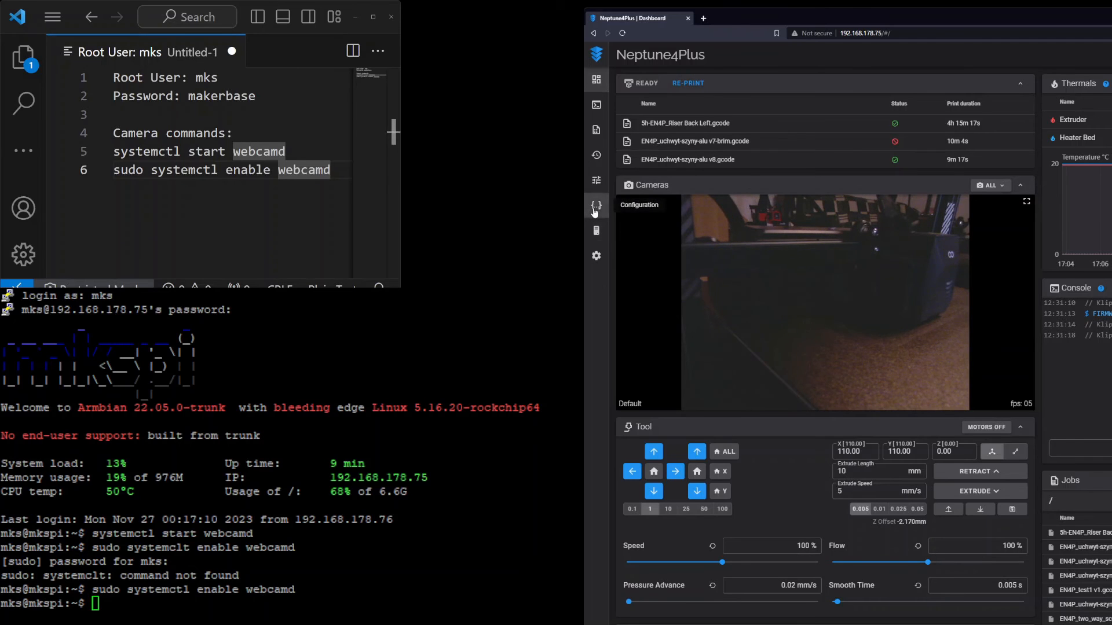
pyautogui.click(596, 205)
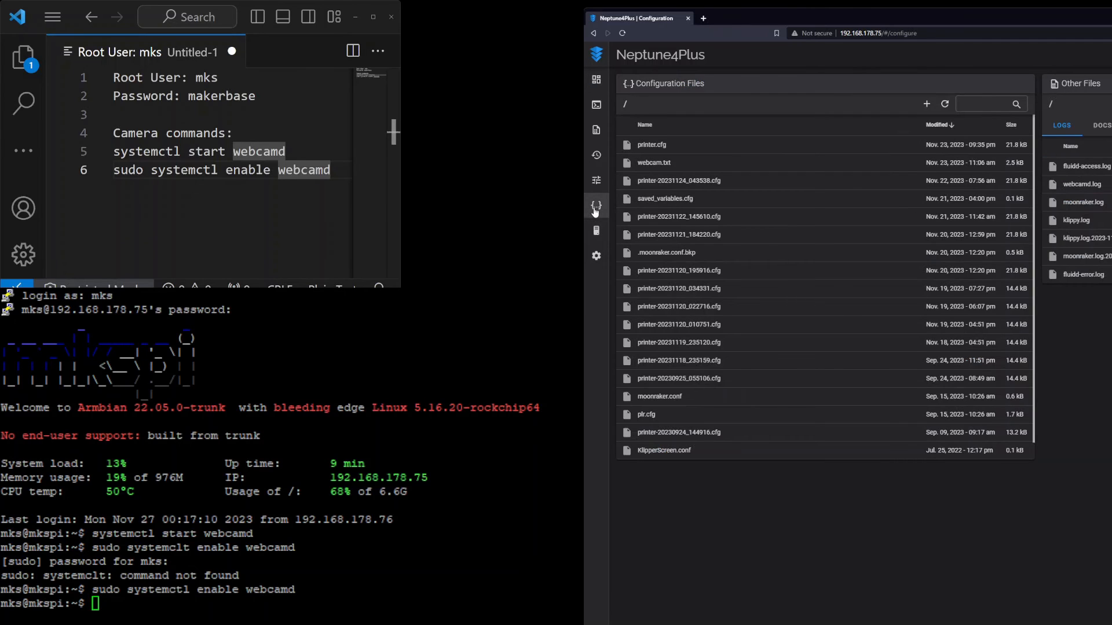
pyautogui.moveTo(653, 162)
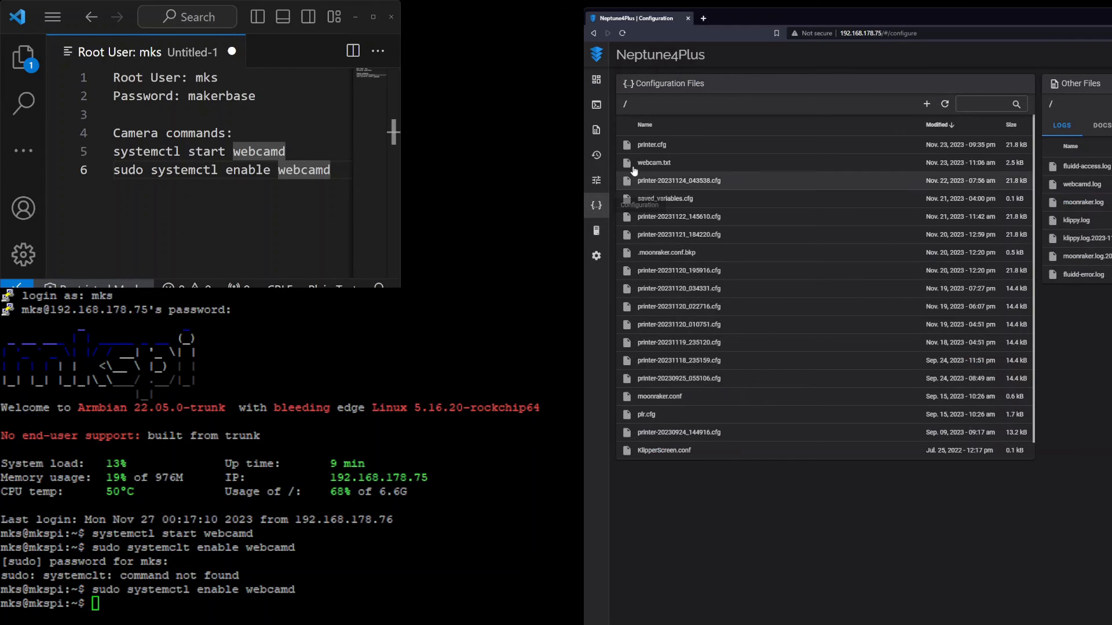
pyautogui.moveTo(664, 168)
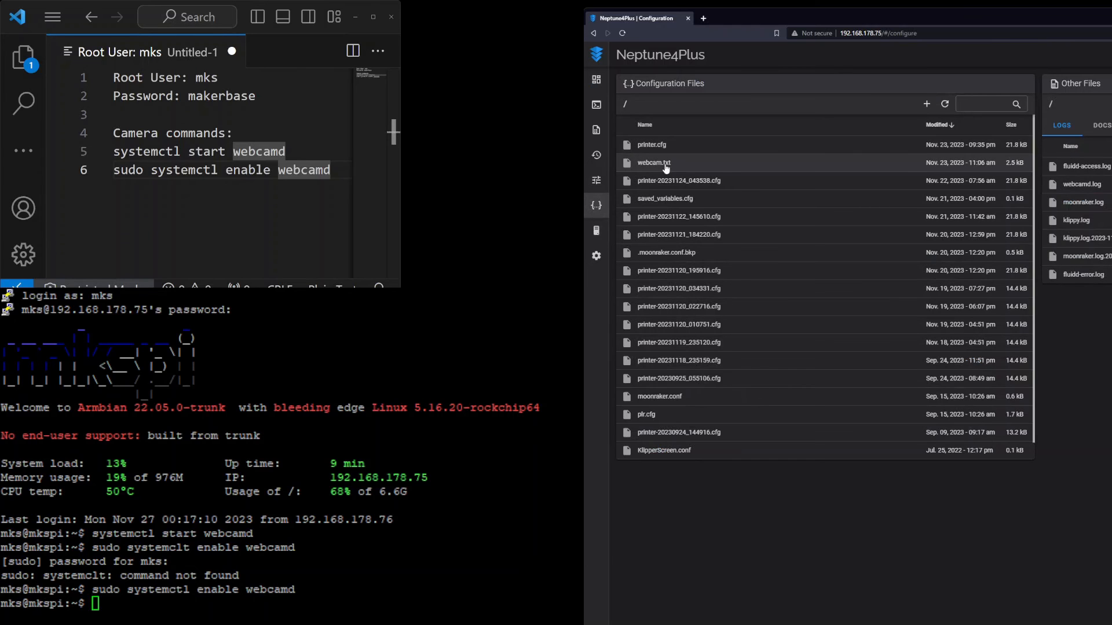
pyautogui.click(651, 162)
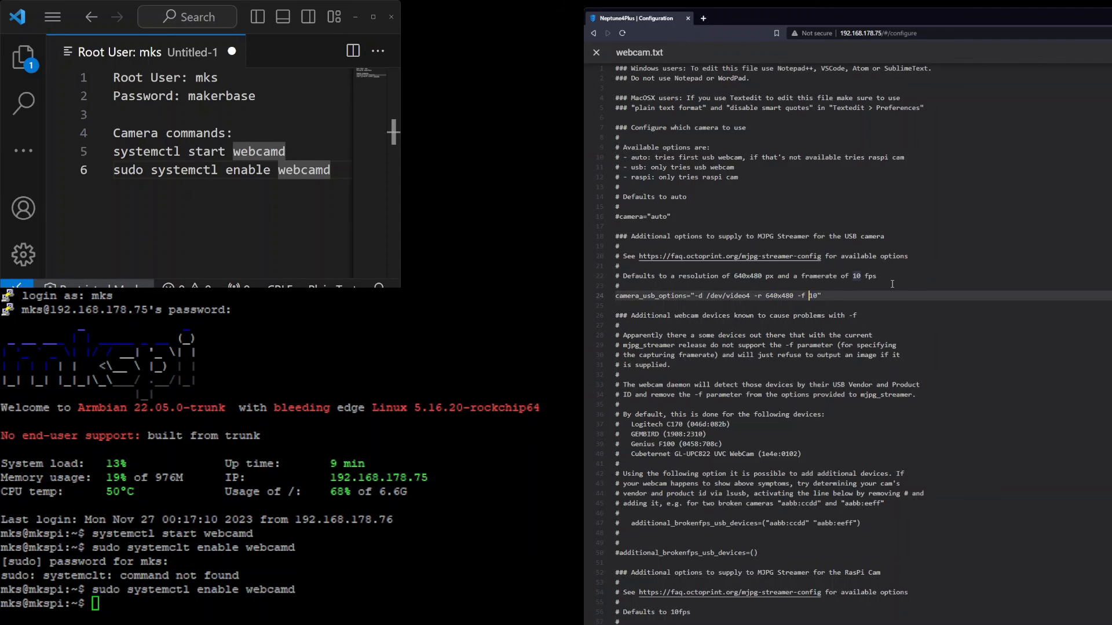
pyautogui.moveTo(929, 353)
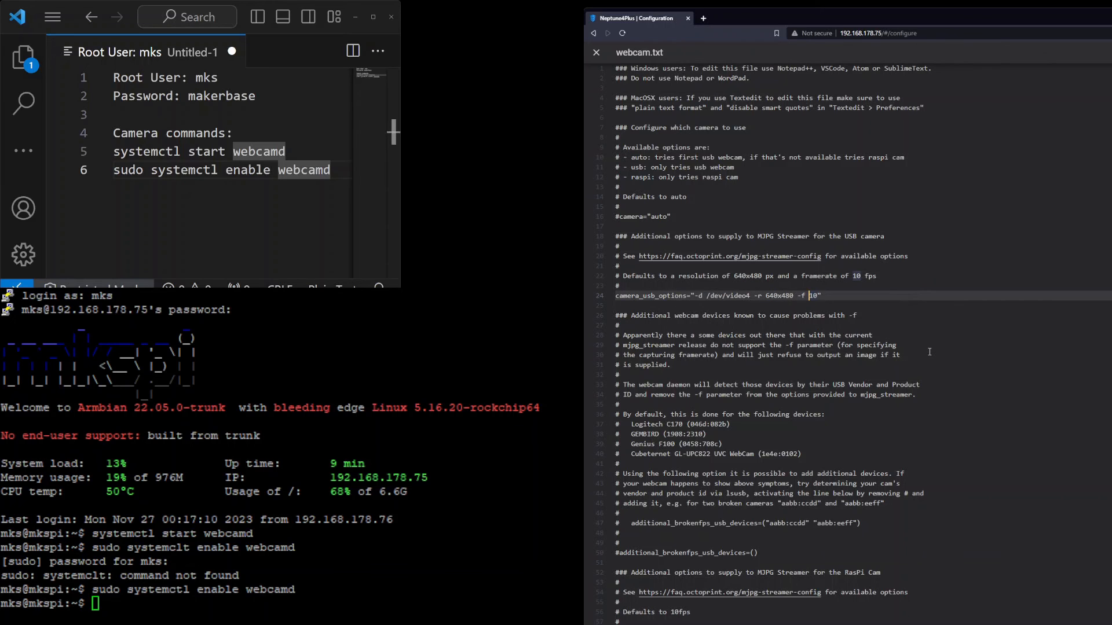
pyautogui.moveTo(945, 303)
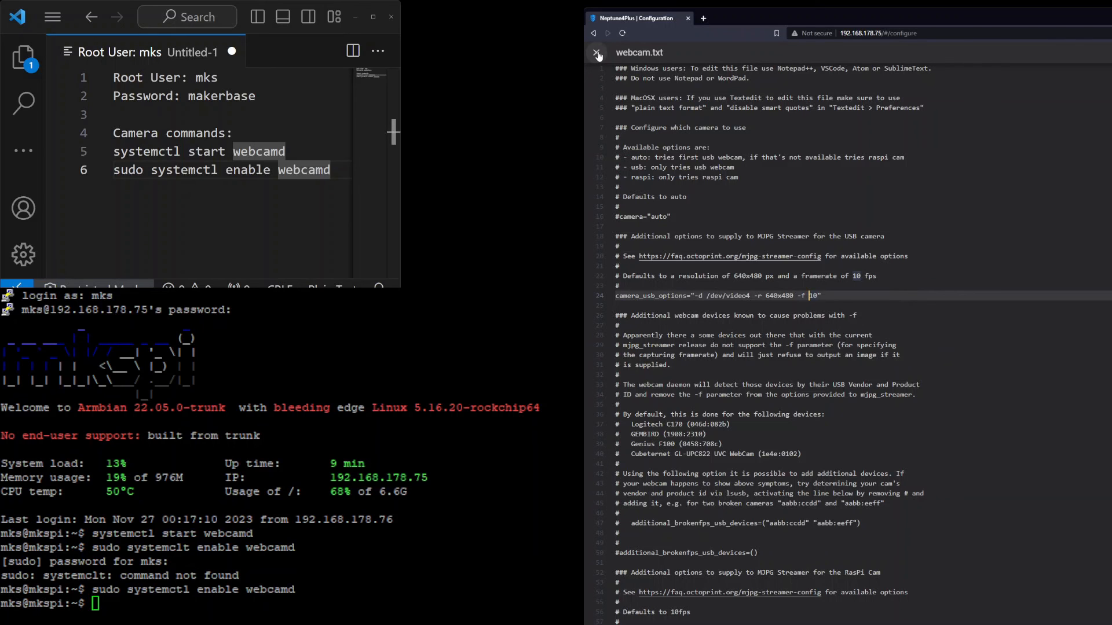
pyautogui.click(596, 52)
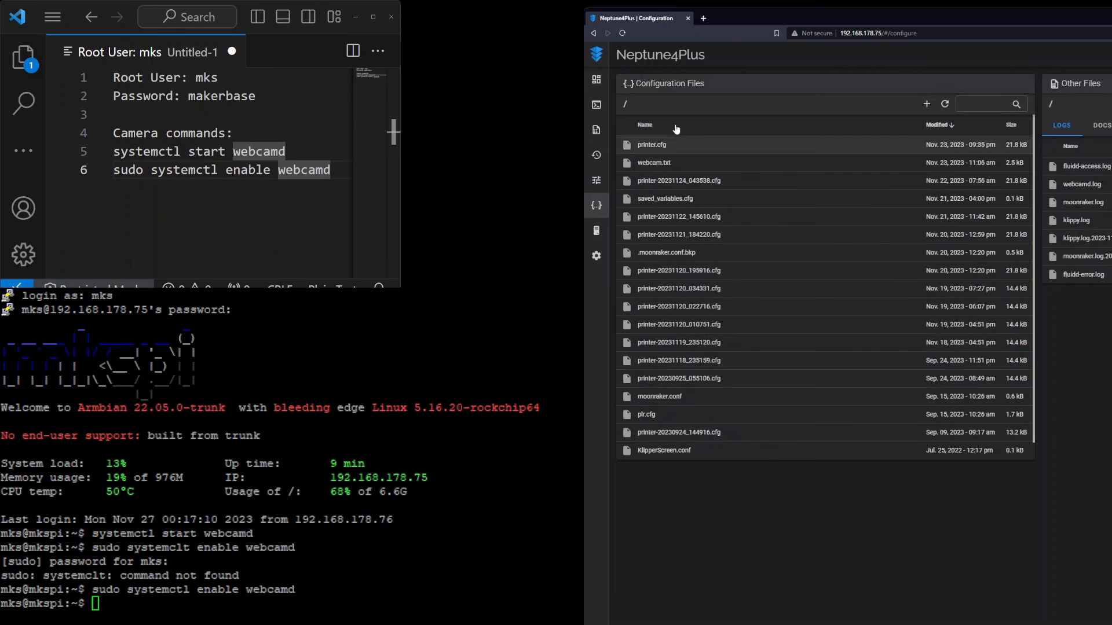
pyautogui.click(597, 79)
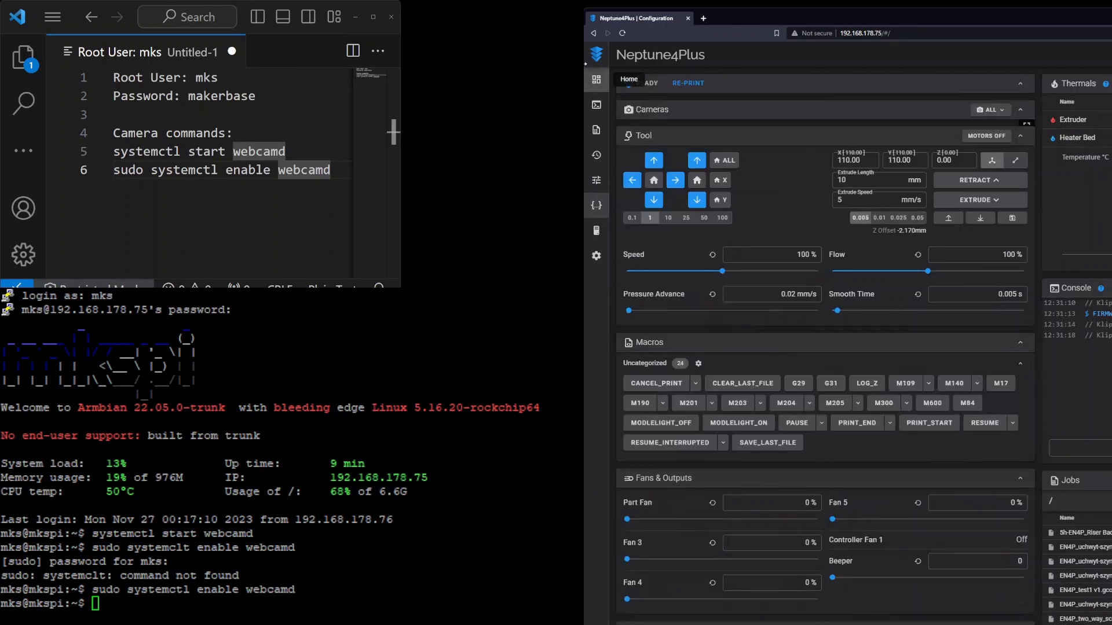
pyautogui.click(596, 79)
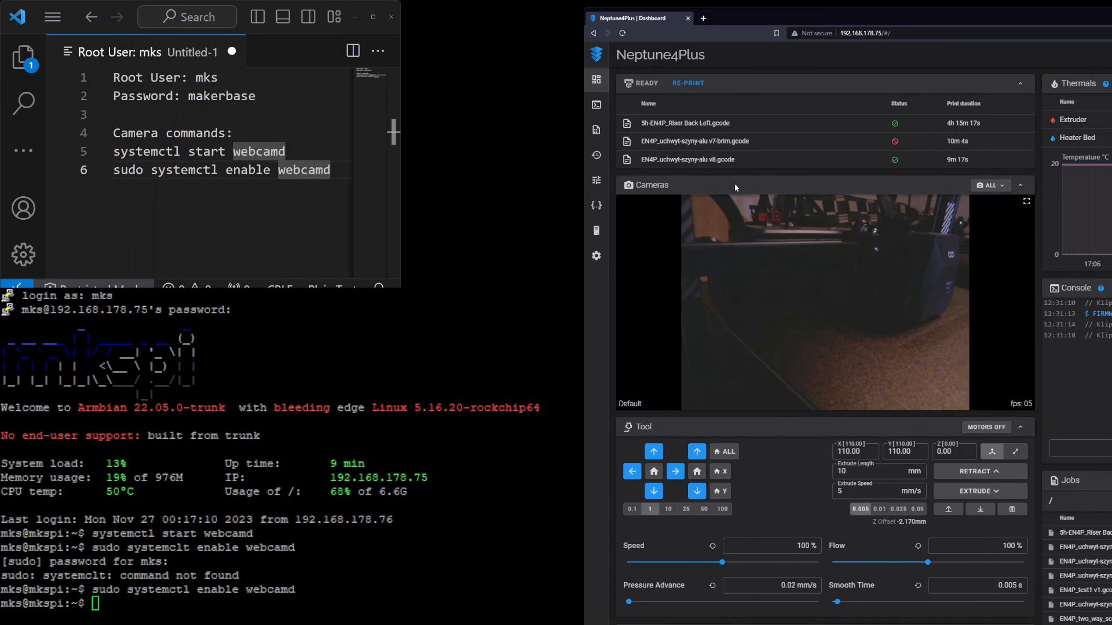
pyautogui.moveTo(773, 201)
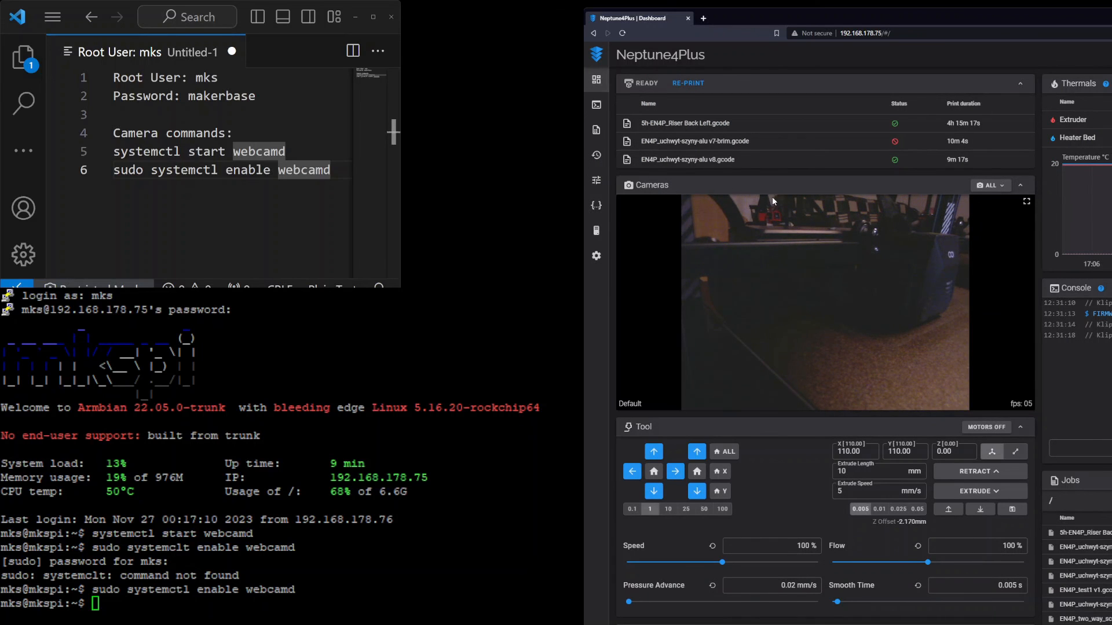
pyautogui.moveTo(780, 202)
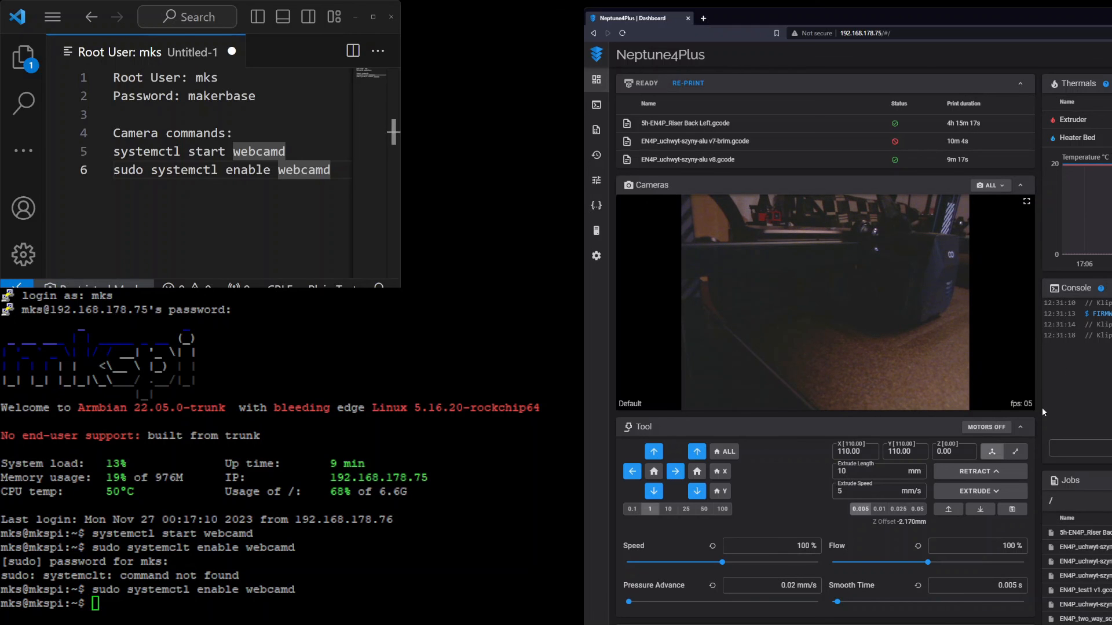
pyautogui.moveTo(813, 335)
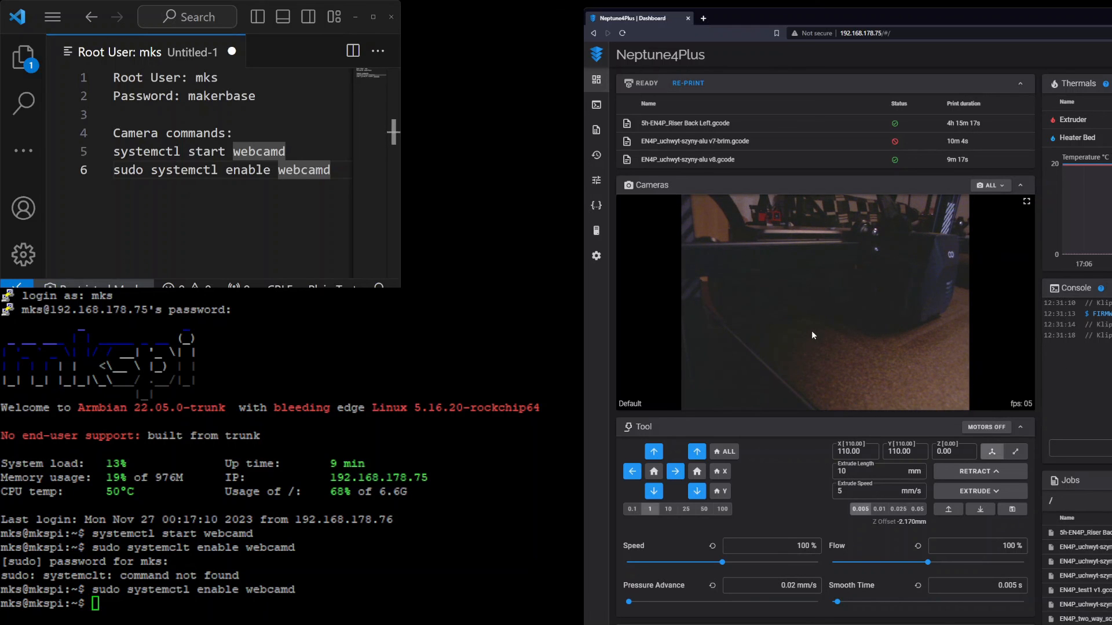